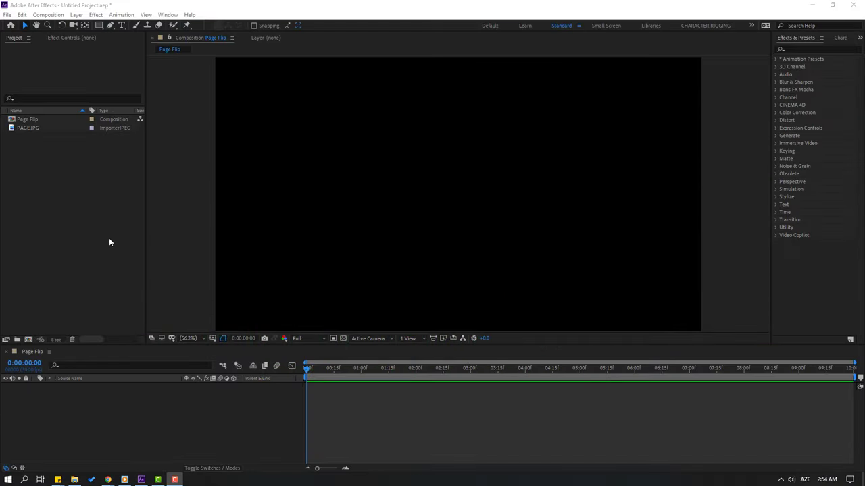
Step: Add PAGE.JPG from the Project panel as a layer in the Page Flip composition
{"action": "left_click", "coordinate": [31, 129]}
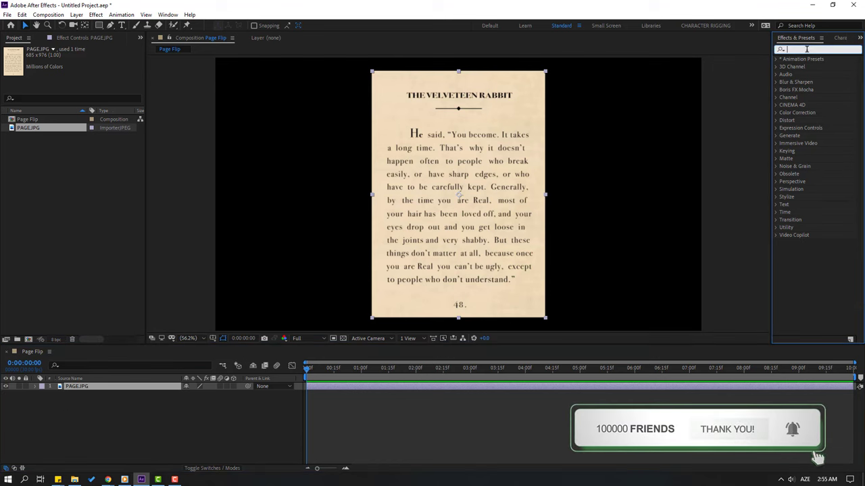
{"action": "type", "text": "page"}
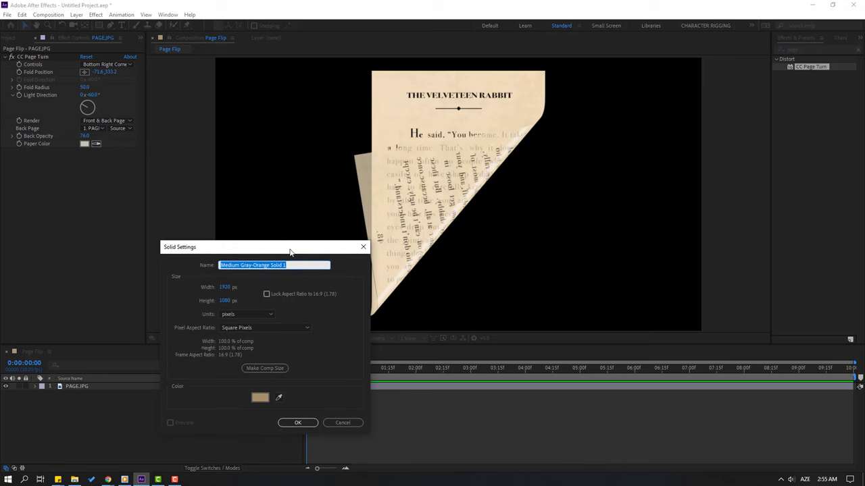
Step: Create a solid named back-page with a tan colour sampled from the page
{"action": "type", "text": "back-page"}
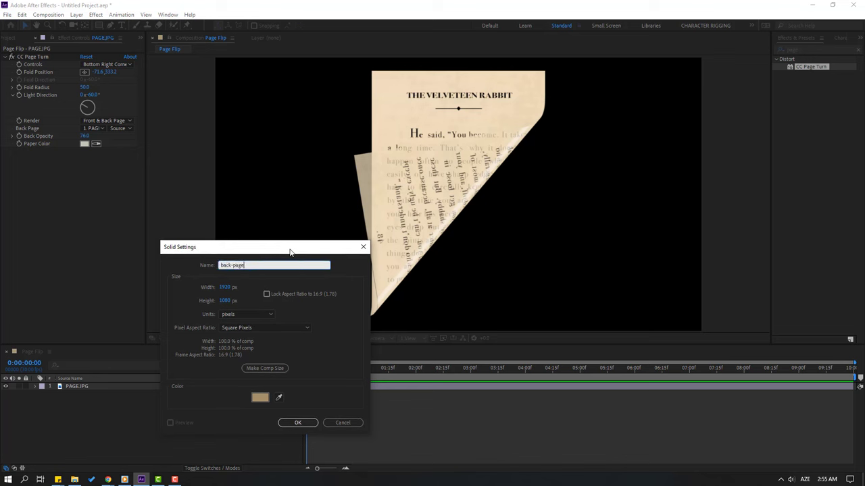
{"action": "left_click", "coordinate": [259, 397]}
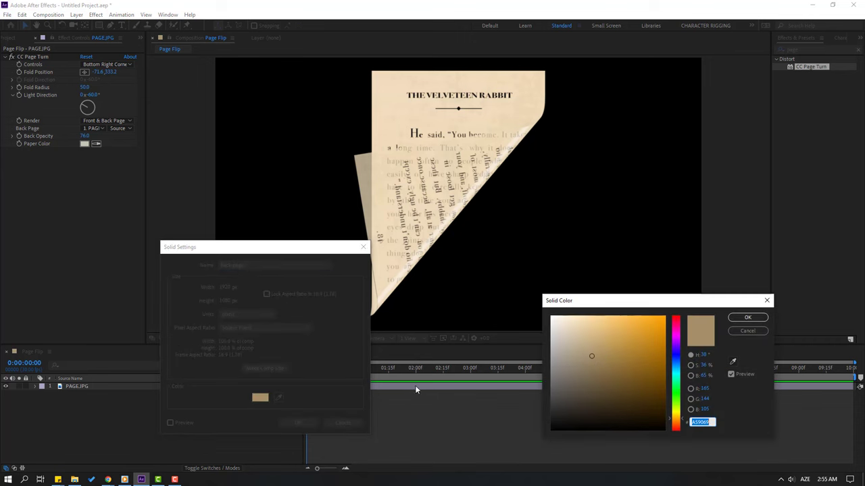
{"action": "left_click_drag", "start_coordinate": [559, 299], "coordinate": [445, 299]}
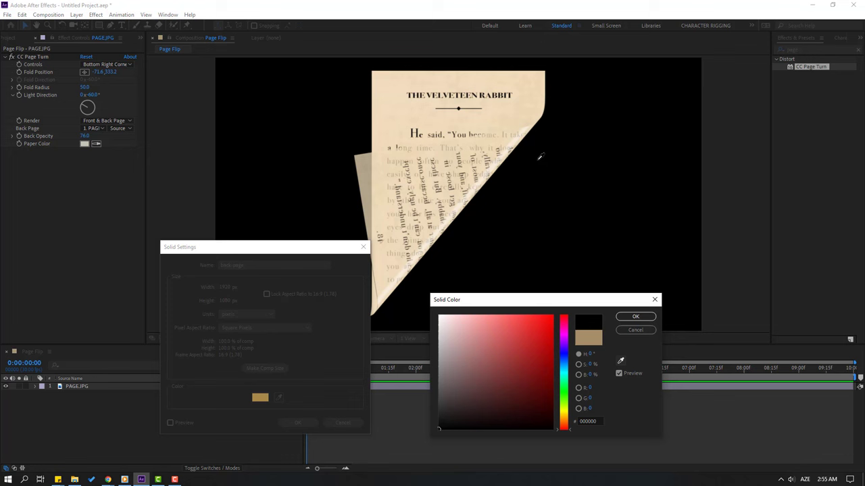
{"action": "left_click", "coordinate": [467, 324]}
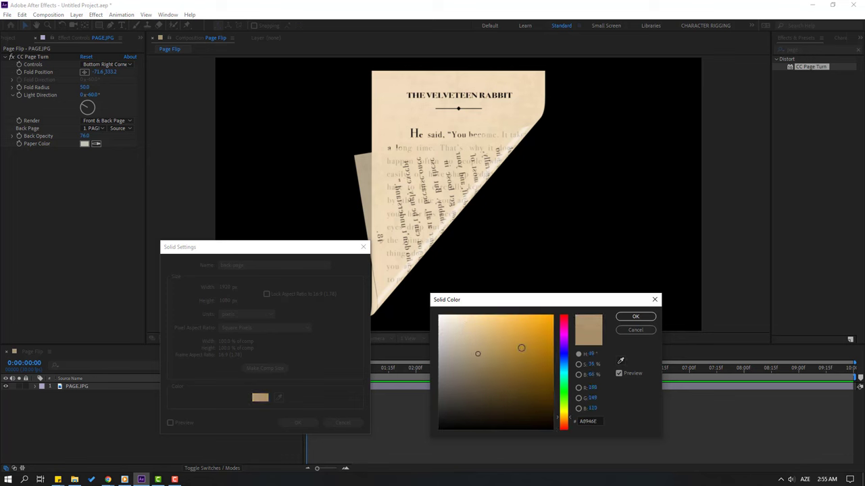
{"action": "left_click", "coordinate": [635, 316]}
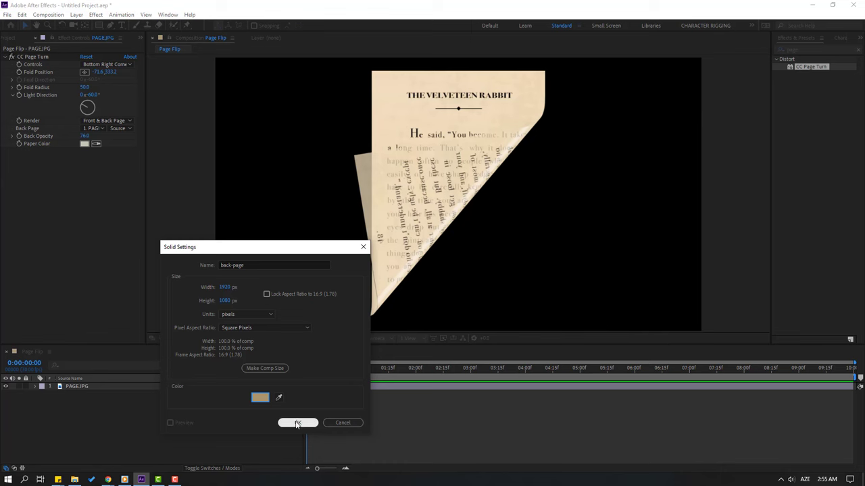
{"action": "left_click", "coordinate": [298, 423]}
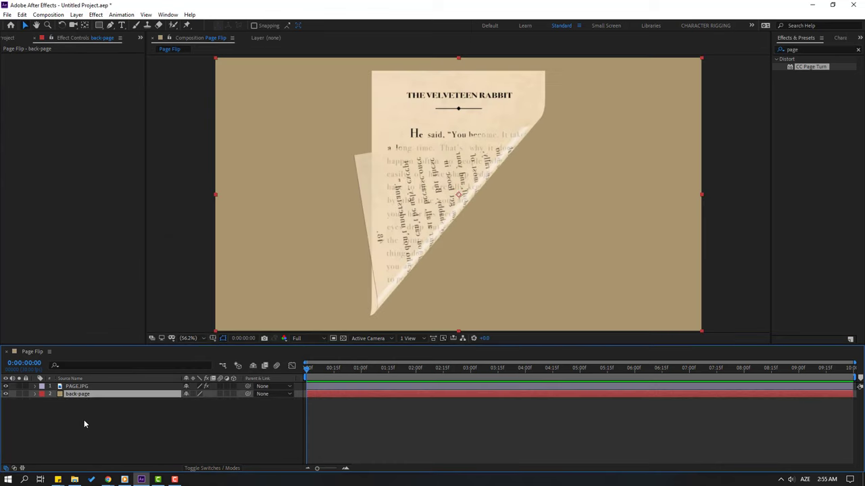
Step: Set CC Page Turn's Back Page to the back-page solid and hide that solid layer
{"action": "left_click", "coordinate": [76, 386]}
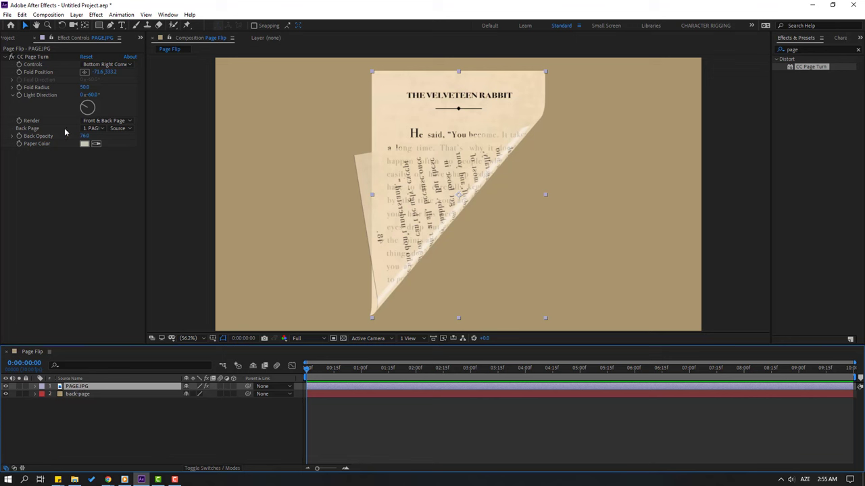
{"action": "left_click", "coordinate": [93, 129]}
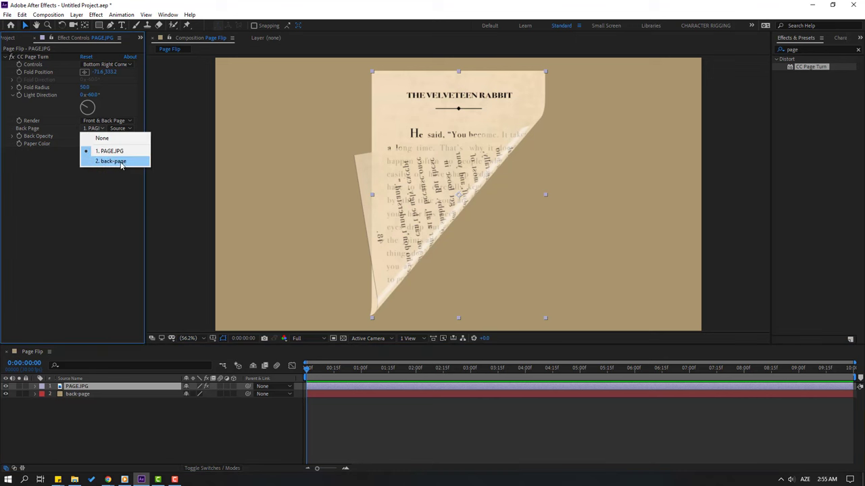
{"action": "left_click", "coordinate": [112, 161]}
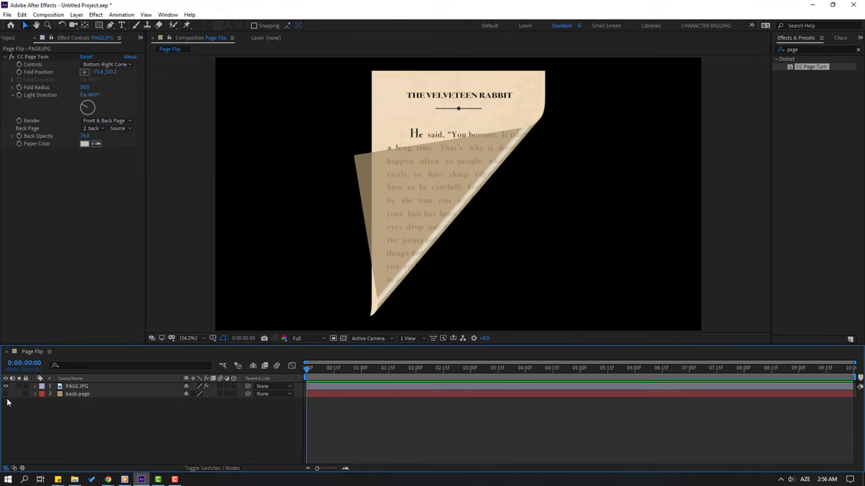
{"action": "left_click", "coordinate": [81, 386]}
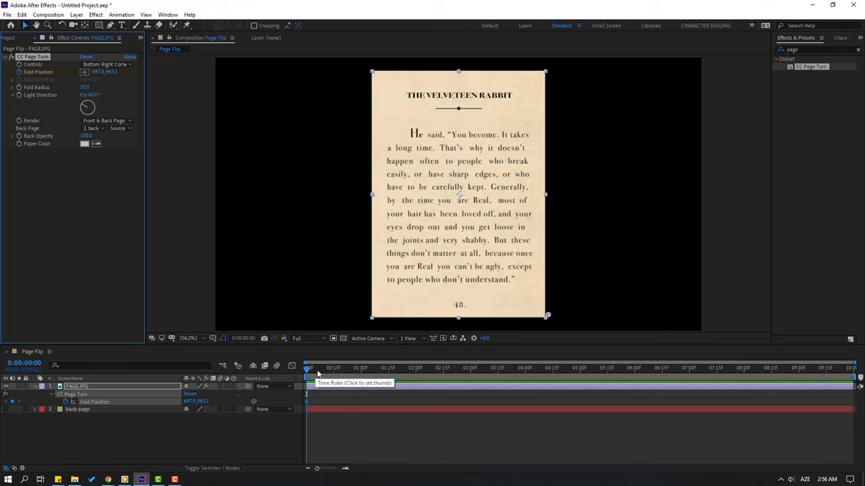
Step: Add a Fold Position keyframe near 1s with the page fully turned away
{"action": "left_click", "coordinate": [387, 368]}
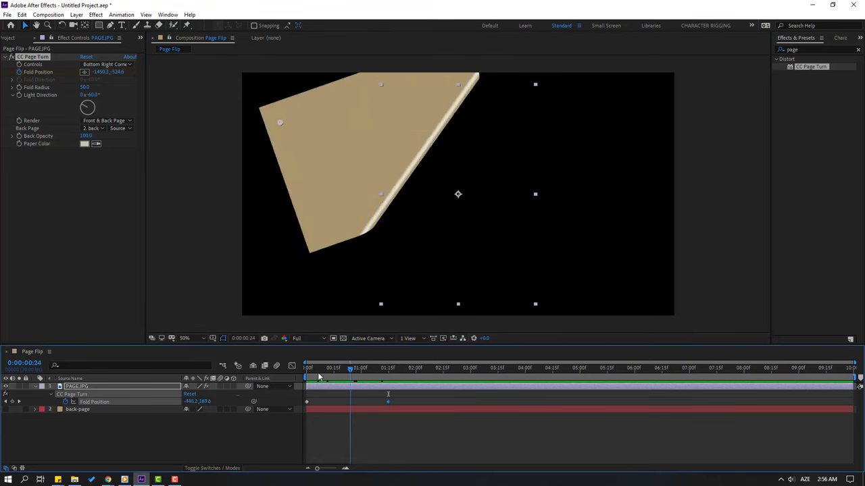
{"action": "right_click", "coordinate": [307, 401]}
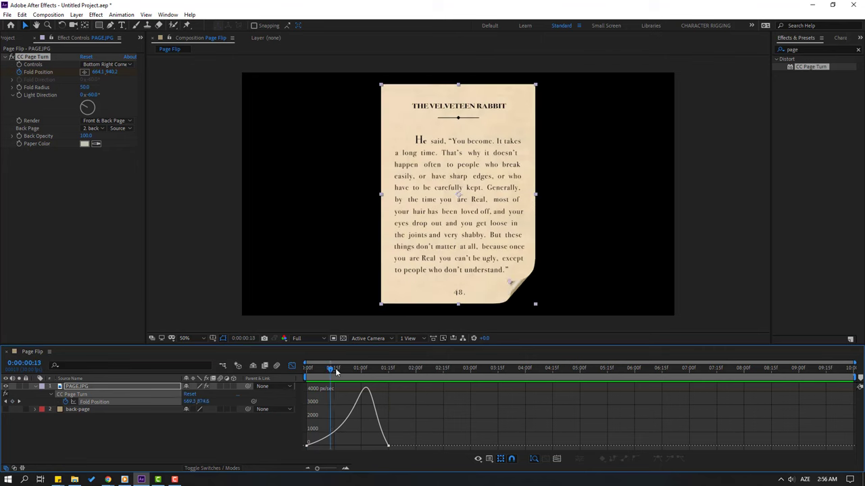
Step: Apply Easy Ease to the Fold Position keyframes and scrub to preview the turn
{"action": "left_click_drag", "start_coordinate": [333, 368], "coordinate": [348, 368]}
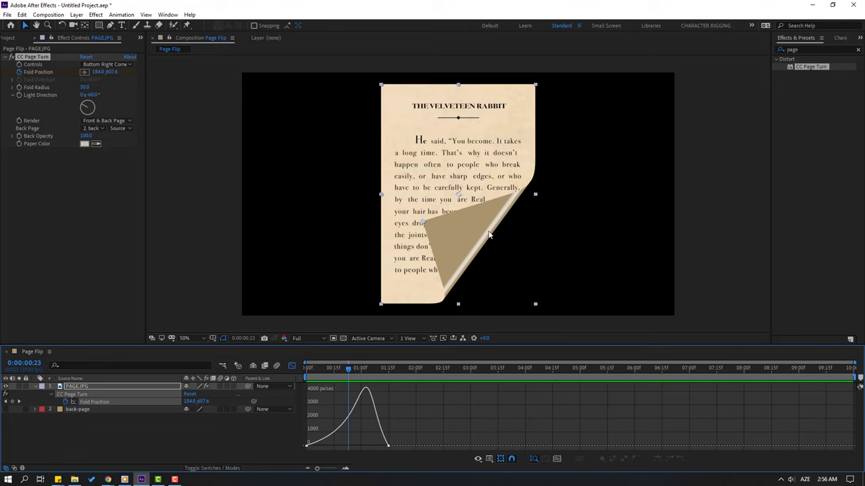